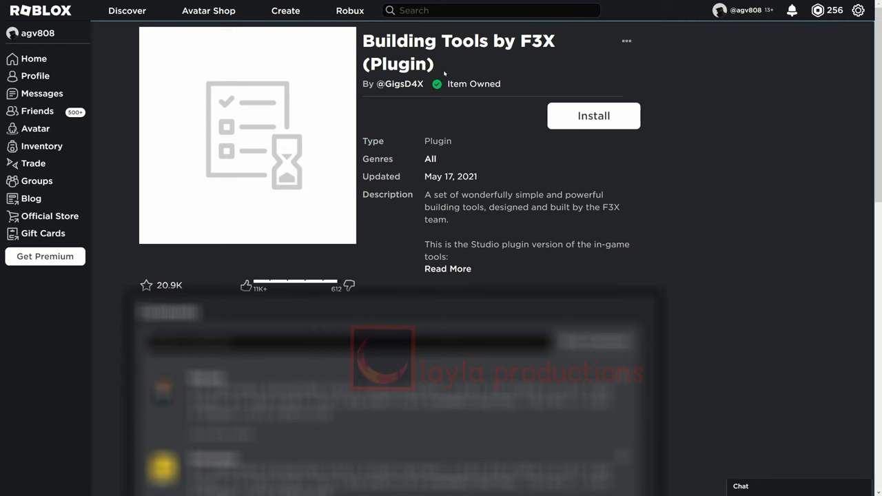
mouse_move(460, 71)
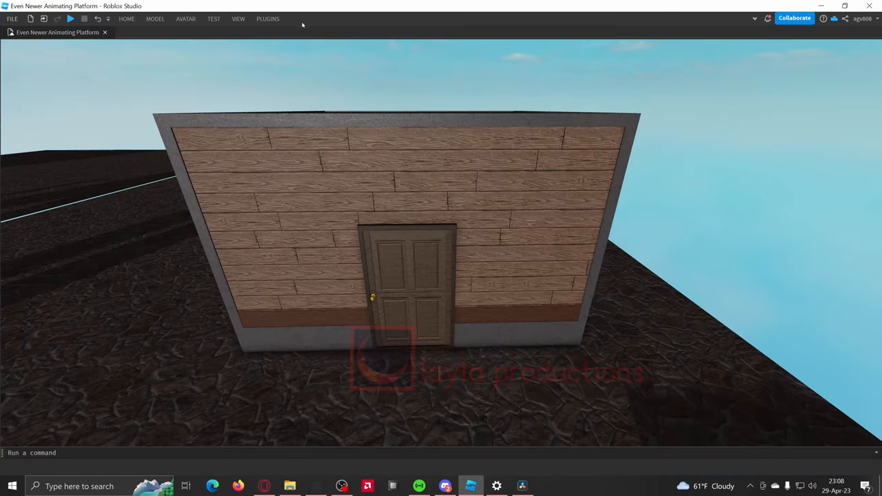
Activate the F3X Building Tools plugin over the empty baseplate
click(268, 20)
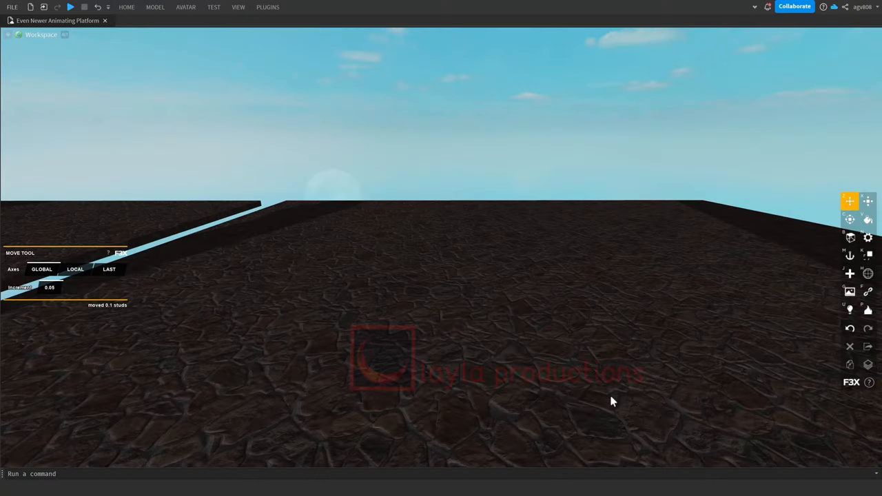
Create a tall wall part and duplicate it into a thin strip along its bottom
click(447, 310)
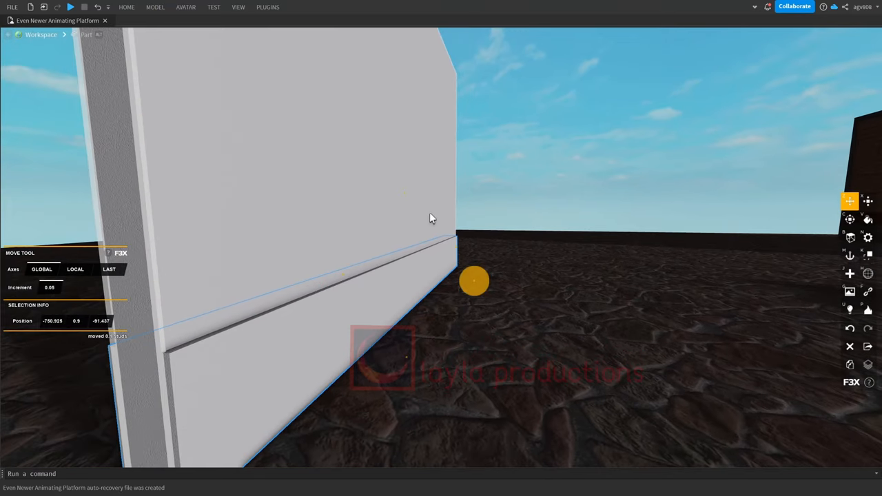
key(ctrl+d)
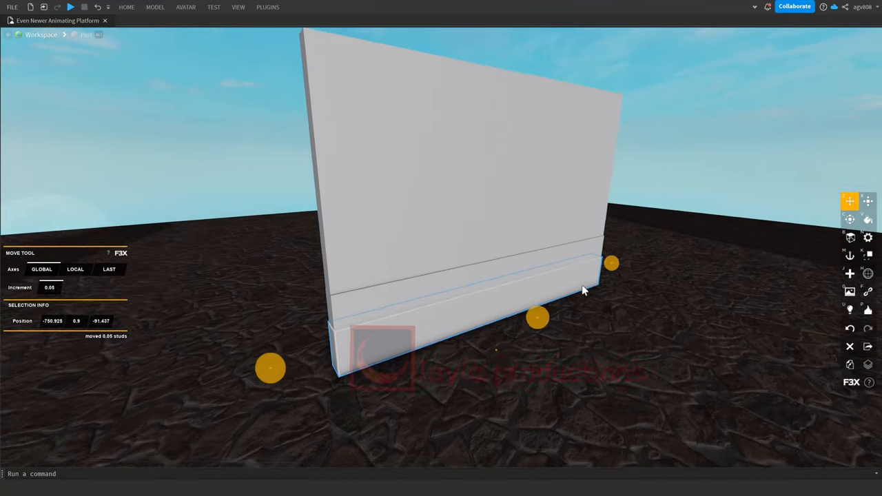
Duplicate a thin part to frame the wall's edges with raised trim
key(ctrl+d)
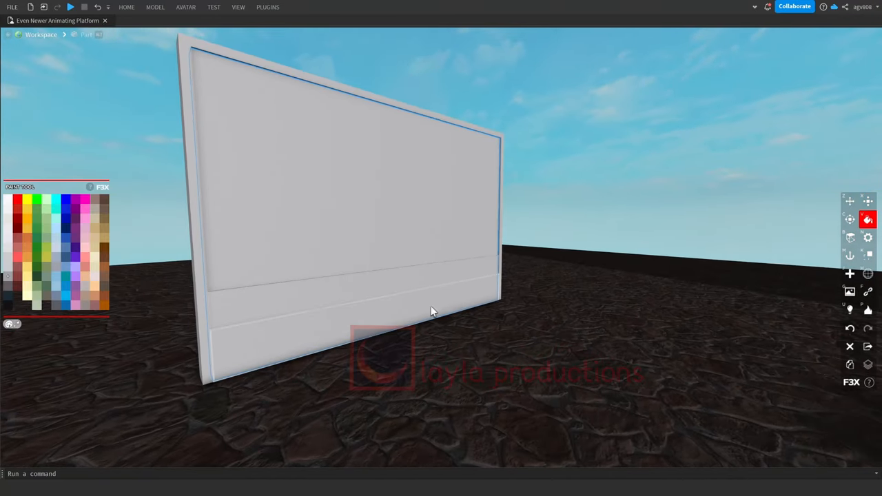
Paint the wall brown, set Concrete on the trim and wood planks on the panel
click(396, 263)
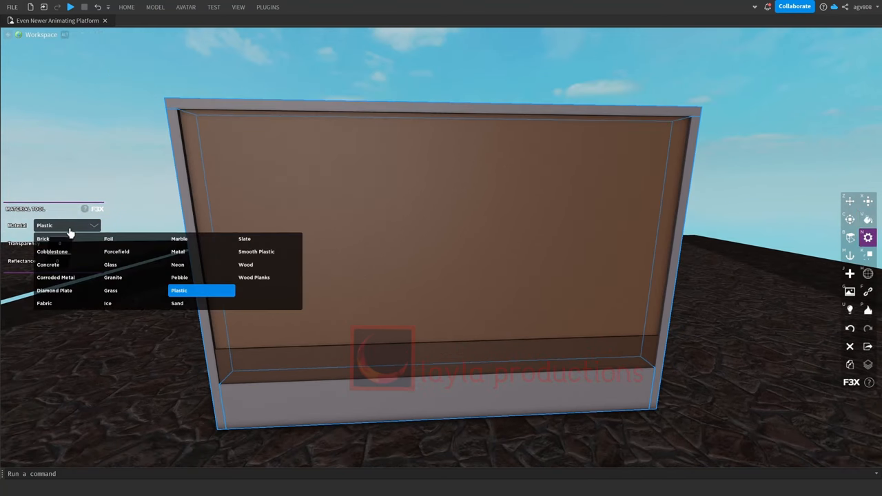
click(48, 264)
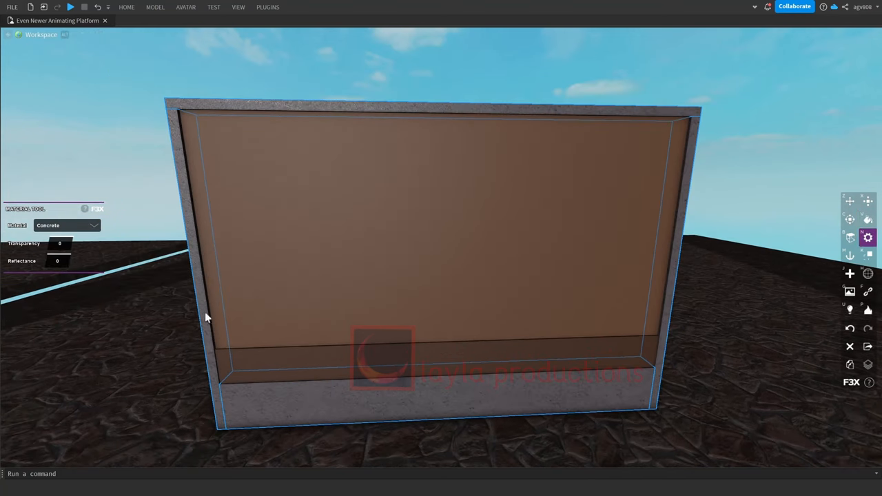
click(66, 226)
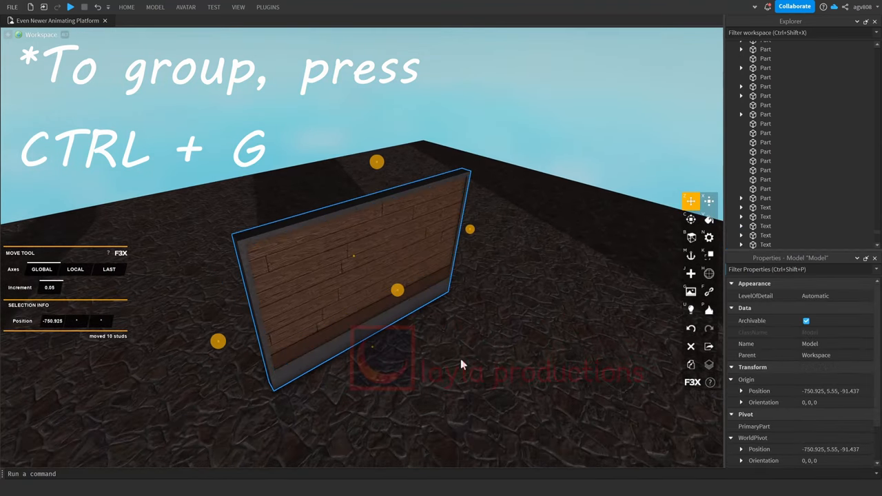
Group the wall parts into one model and duplicate it to enclose the room
key(ctrl+g)
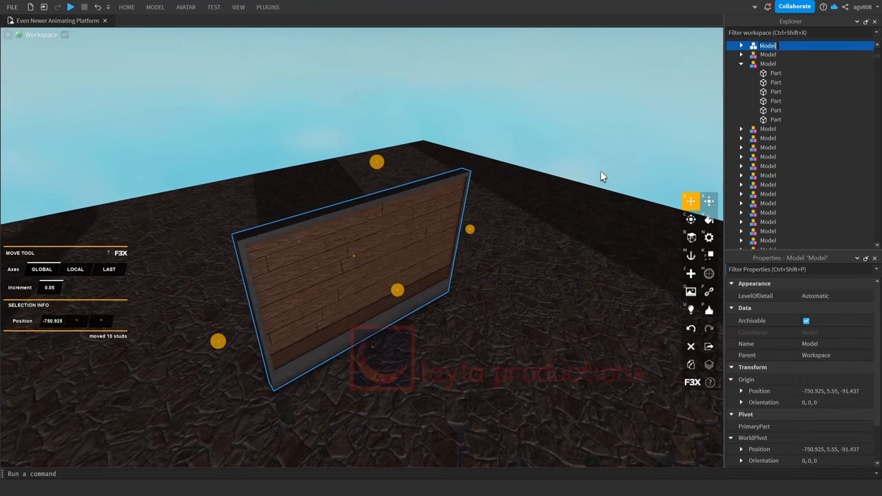
key(ctrl+d)
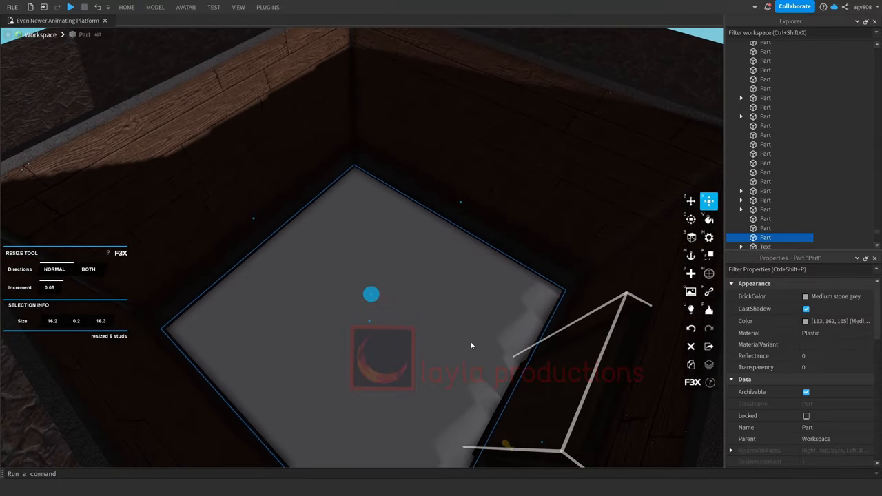
Paint the floor slab brown and give it a textured surface material
click(709, 237)
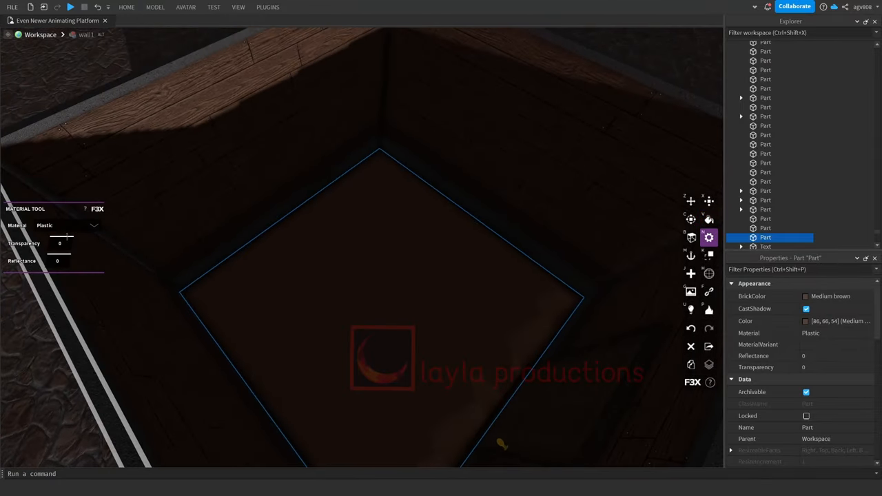
click(66, 226)
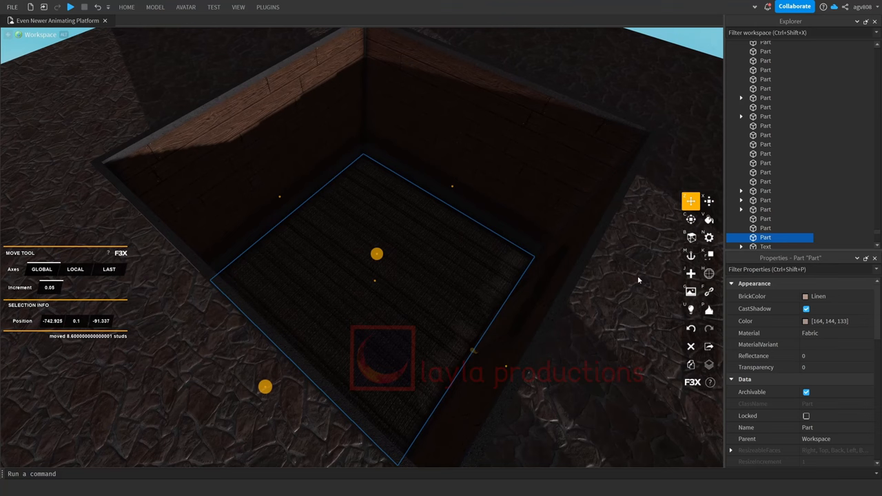
Duplicate the floor as a roof slab on top of the walls and recolour it dark
key(ctrl+d)
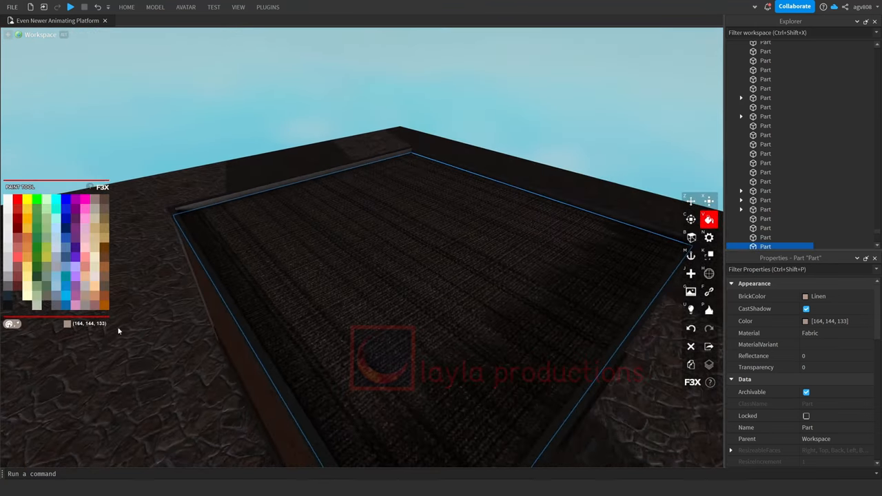
click(708, 237)
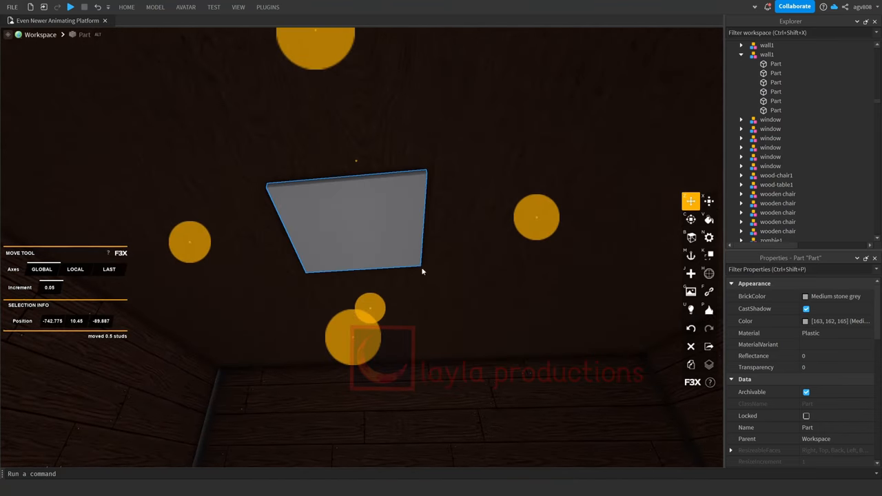
Add a Surface light to the ceiling panel and resize thin black parts framing it
key(ctrl+d)
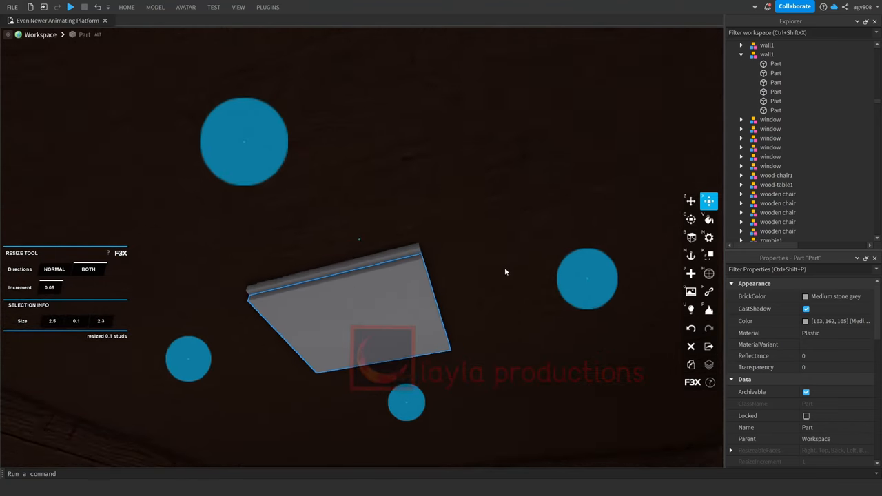
click(709, 219)
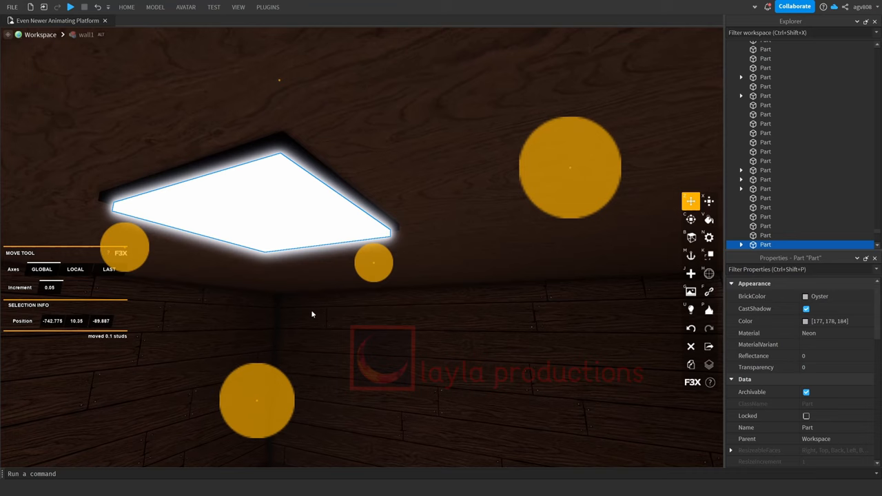
key(ctrl+d)
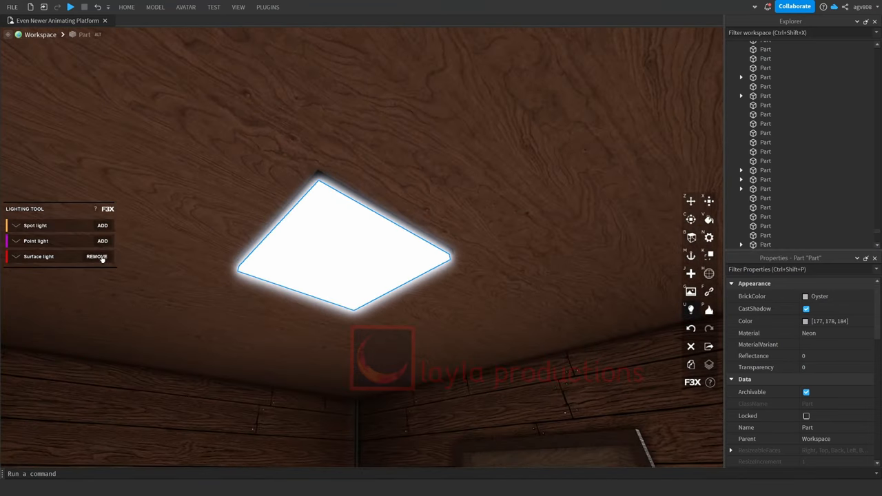
click(708, 201)
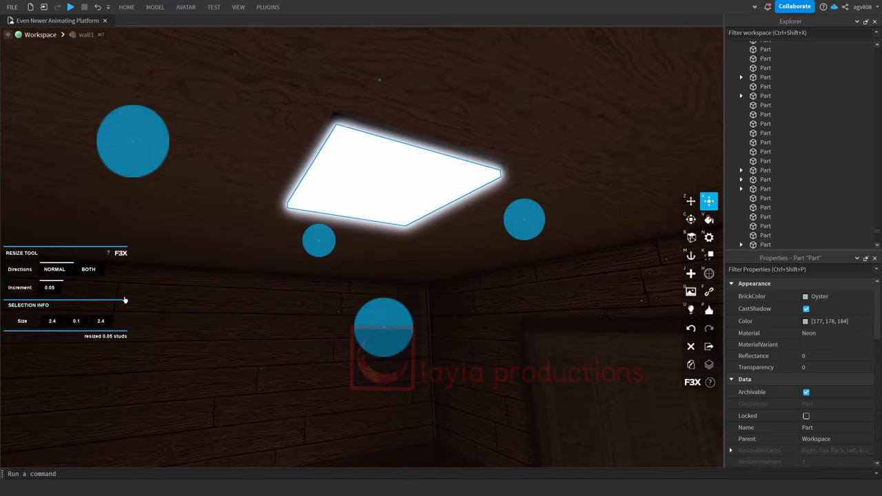
click(708, 219)
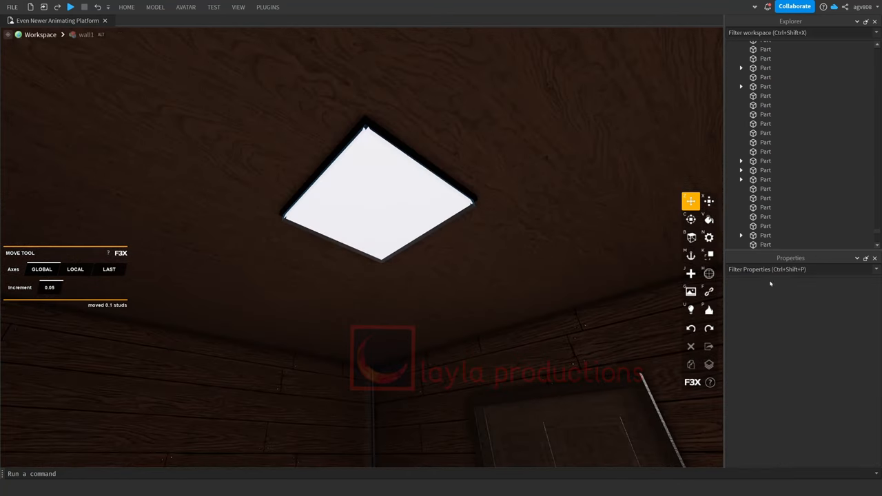
Group the light panel and its frame parts into a single model
key(ctrl+g)
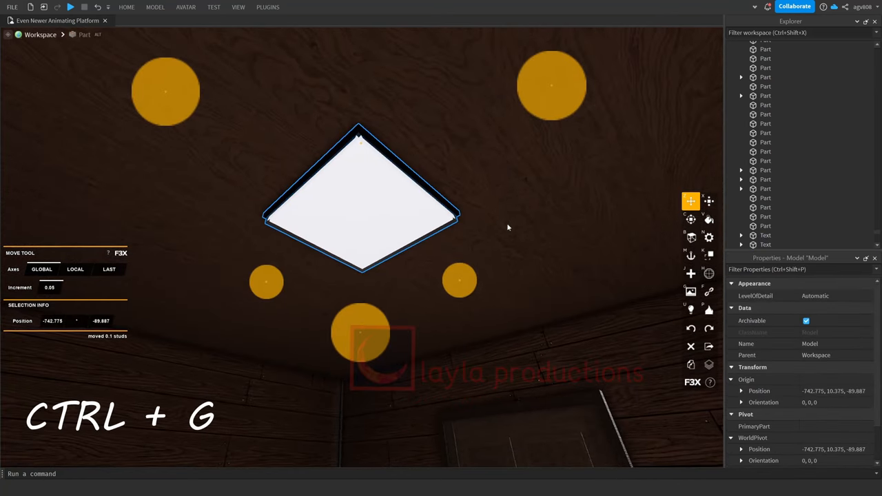
key(ctrl+g)
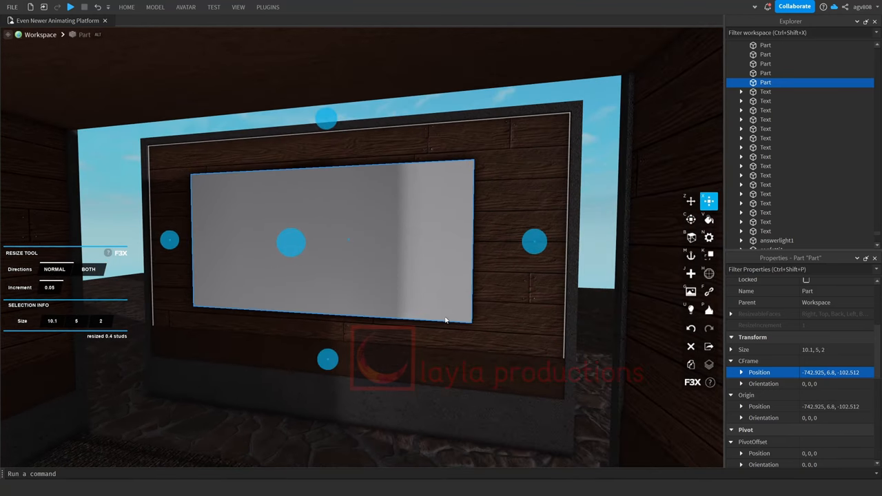
Duplicate the window block, Negate it and Union it with the wall to cut the opening
key(ctrl+d)
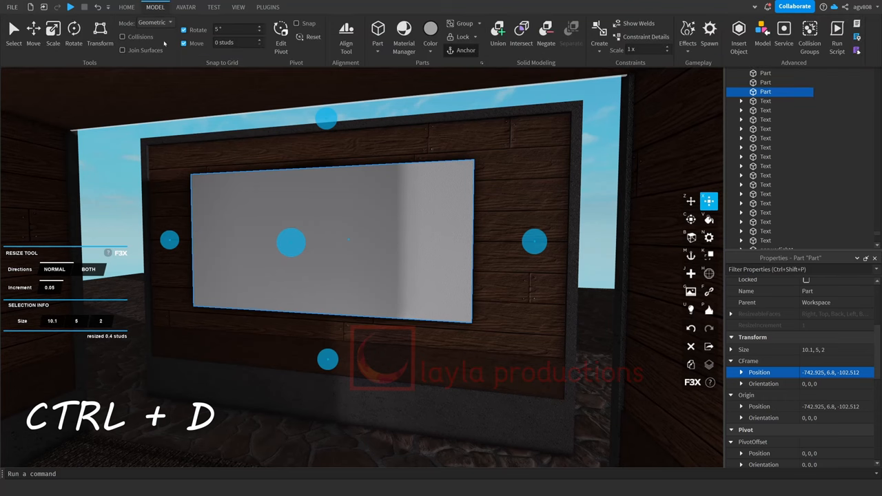
click(546, 33)
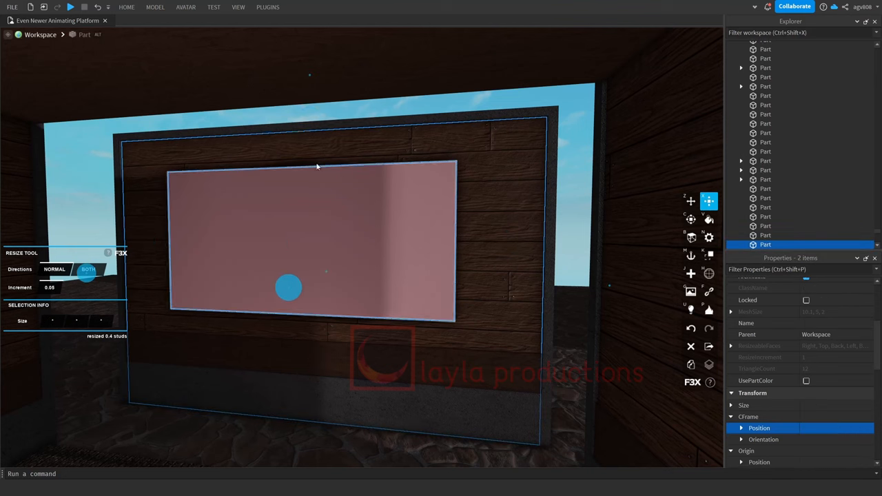
click(154, 7)
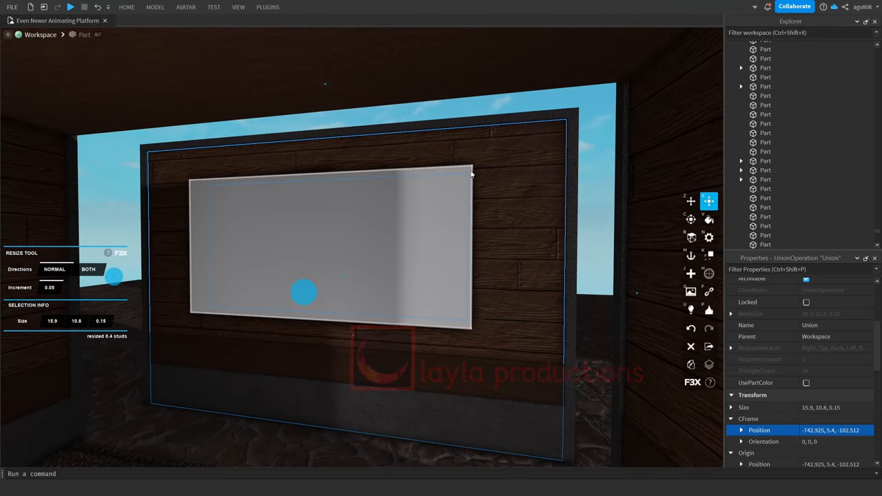
Duplicate a block into the window opening, resize its depth to fit, and duplicate it again for trim
key(ctrl+d)
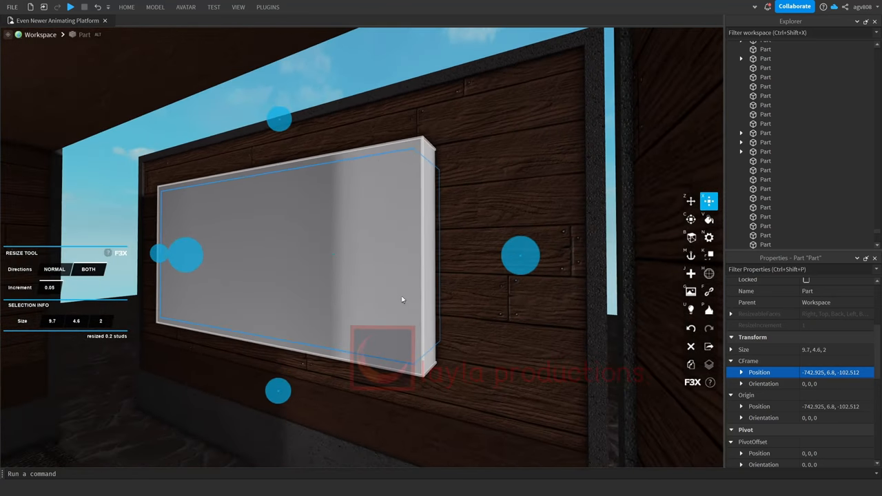
drag(176, 255, 188, 255)
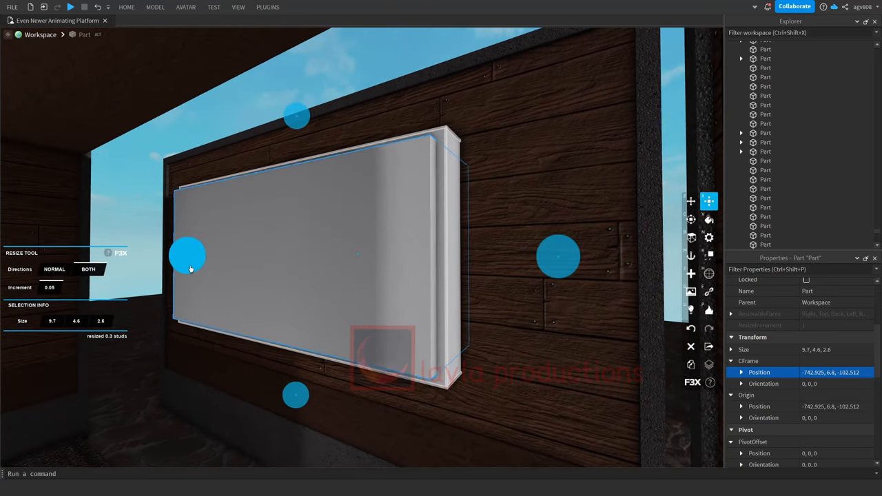
drag(187, 255, 234, 251)
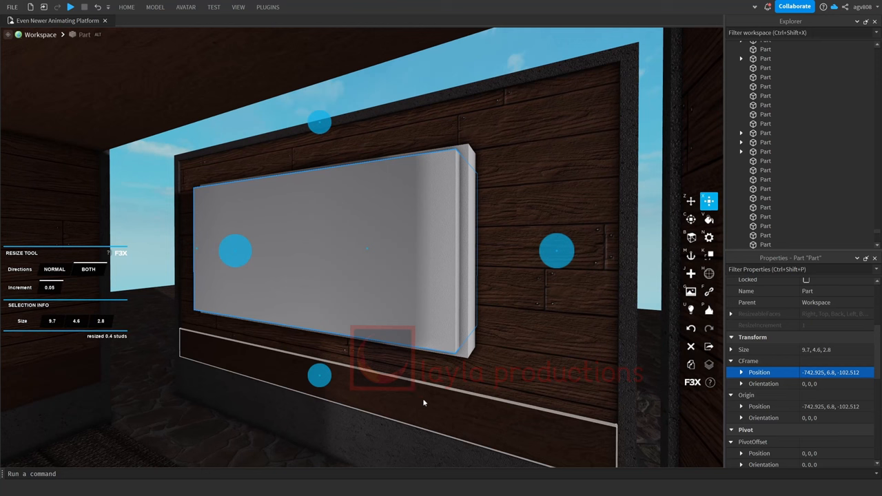
key(ctrl+d)
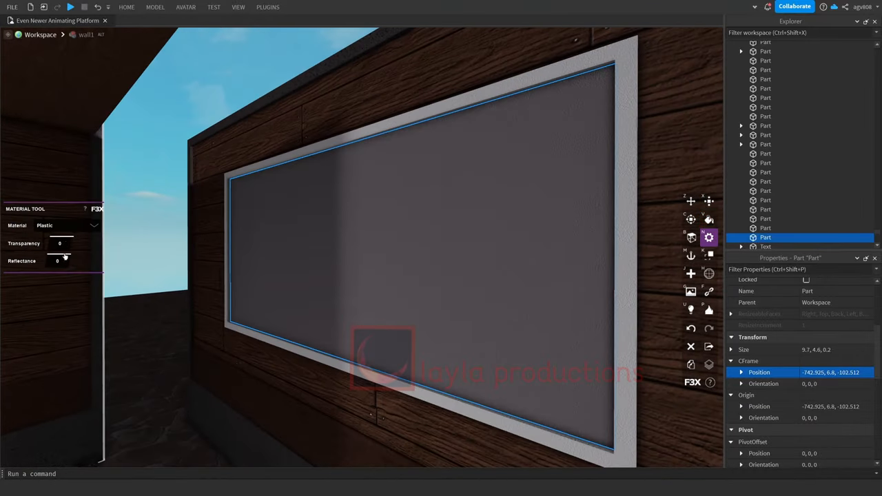
Set the window pane's material to Glass with 0.5 transparency
click(66, 226)
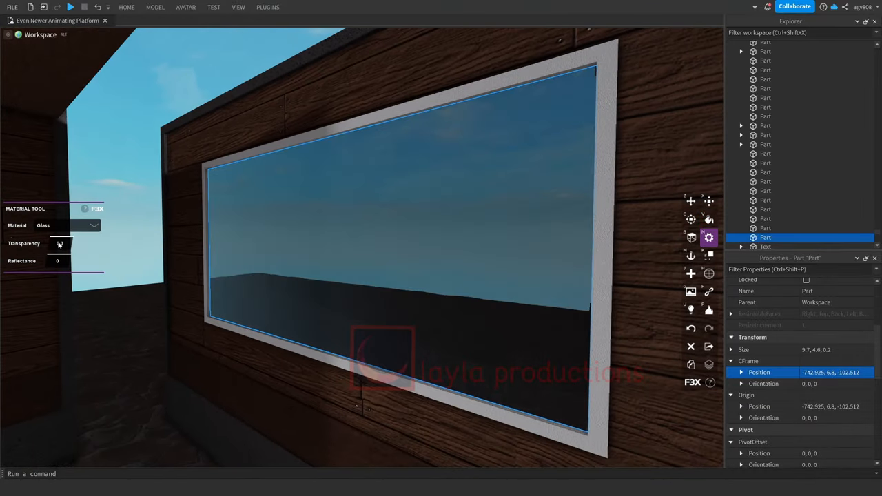
drag(58, 251, 69, 250)
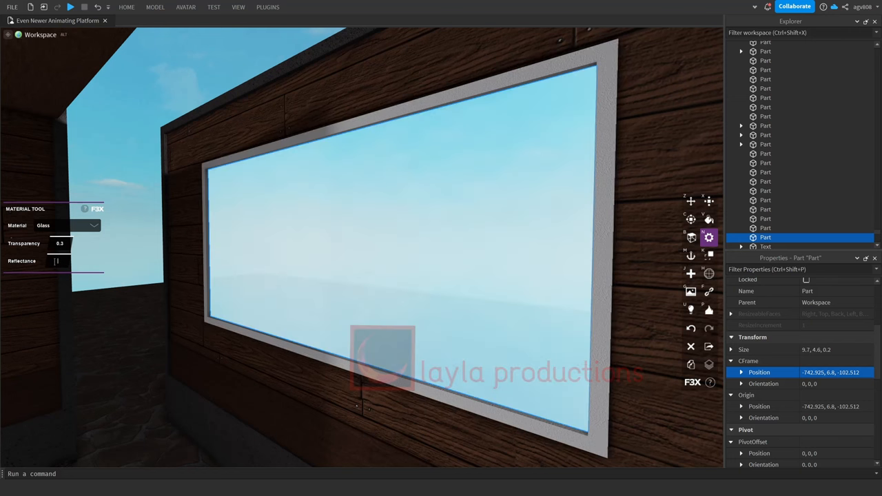